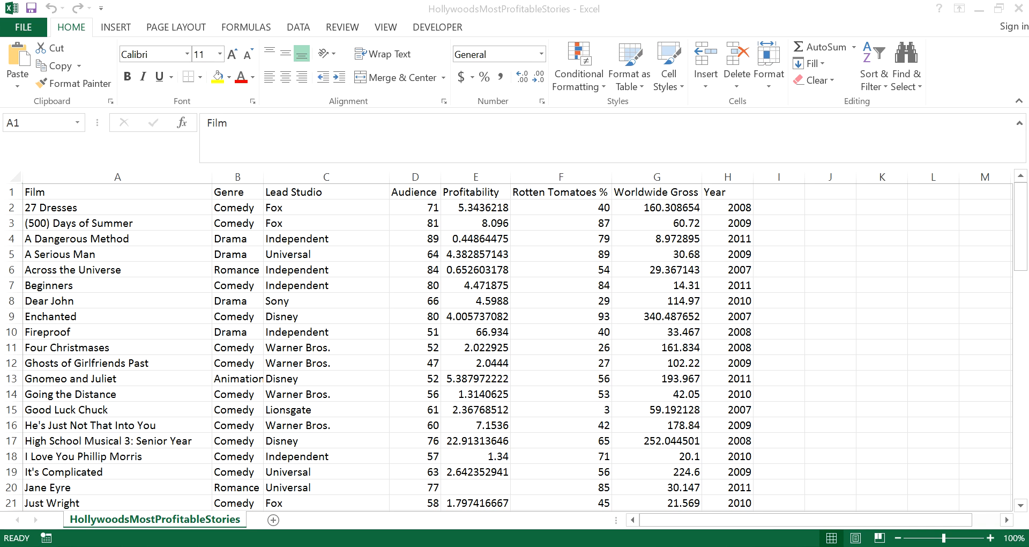
Select the whole movie data columns A through H, Film to Year.
click(117, 191)
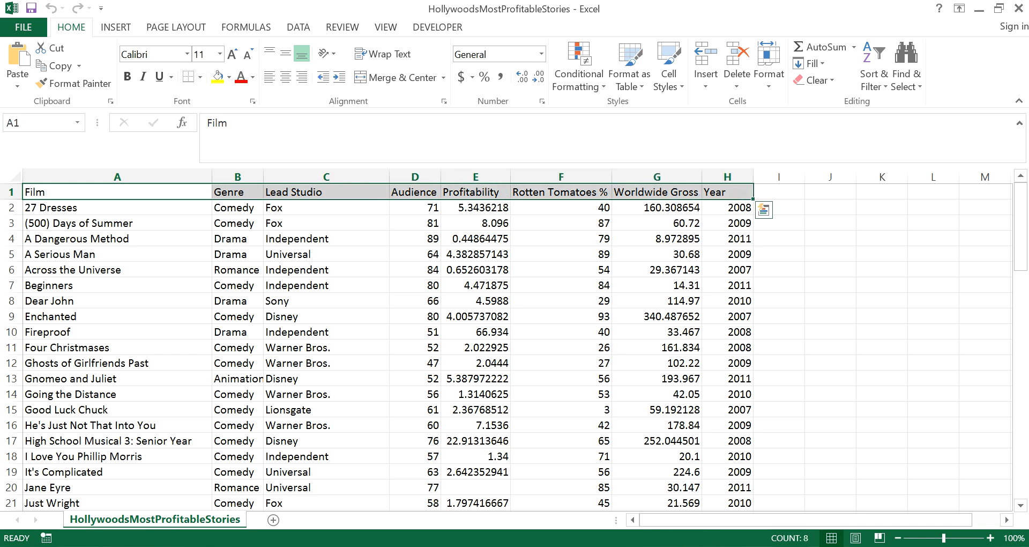
click(127, 76)
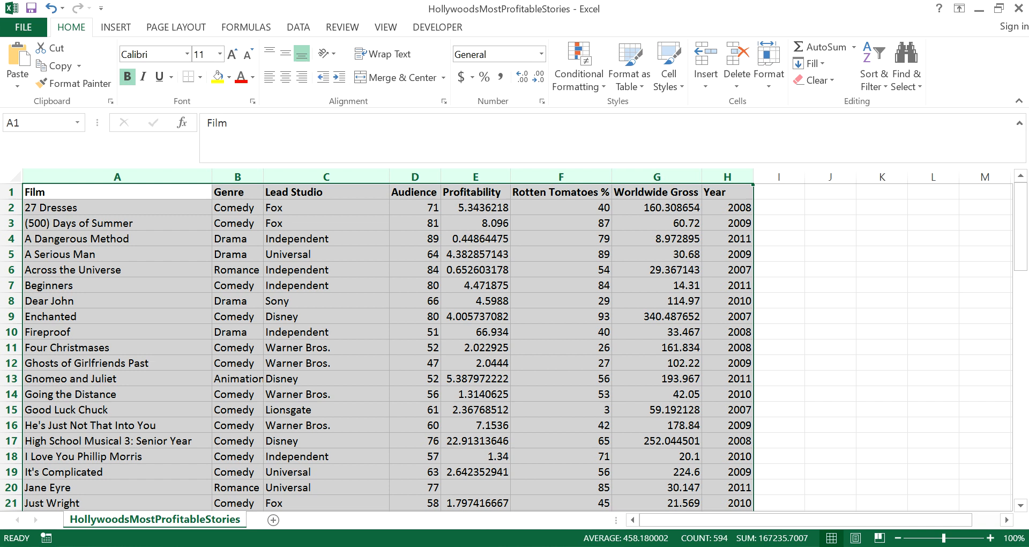
Start a new PivotChart from the selected columns A:H via the Insert ribbon.
click(298, 27)
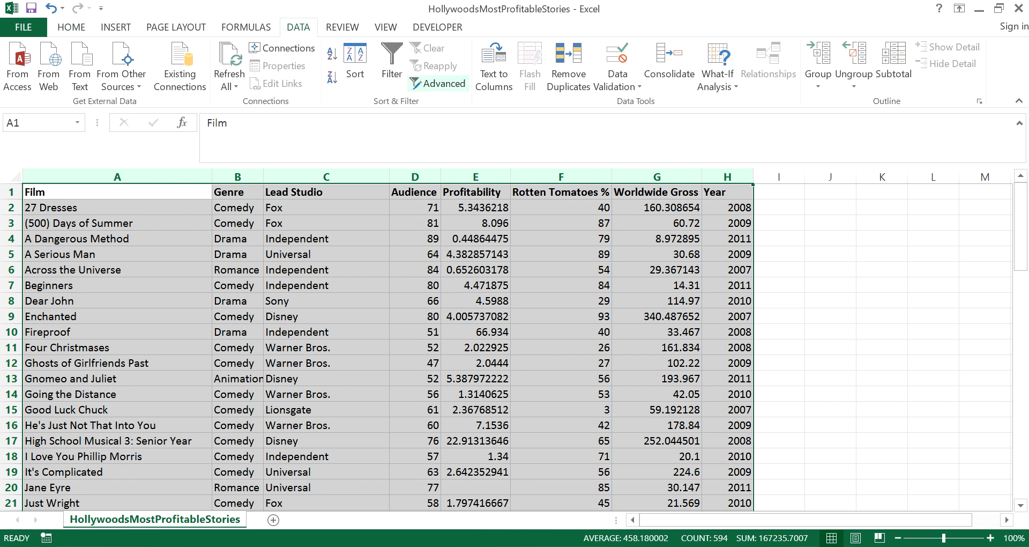
mouse_move(179, 66)
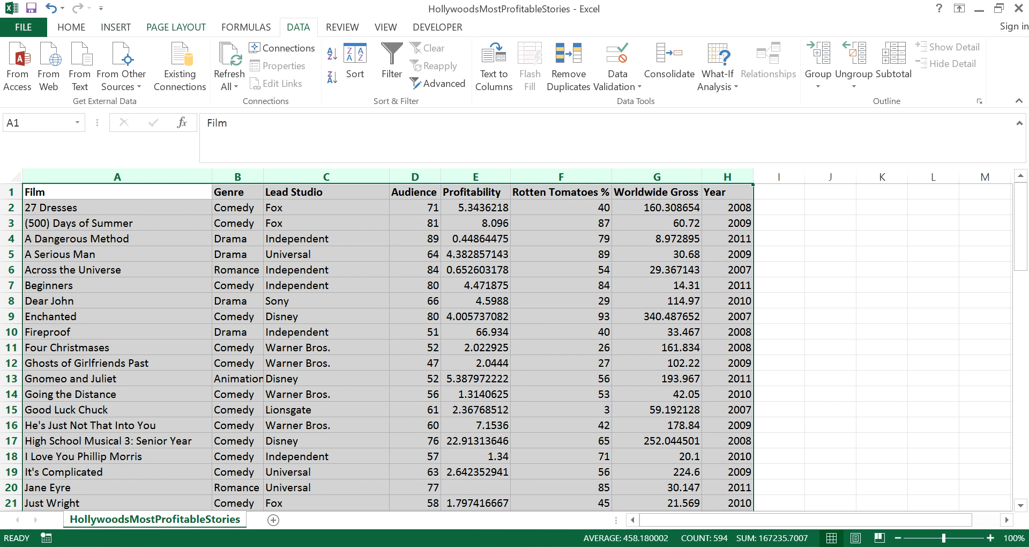
click(115, 27)
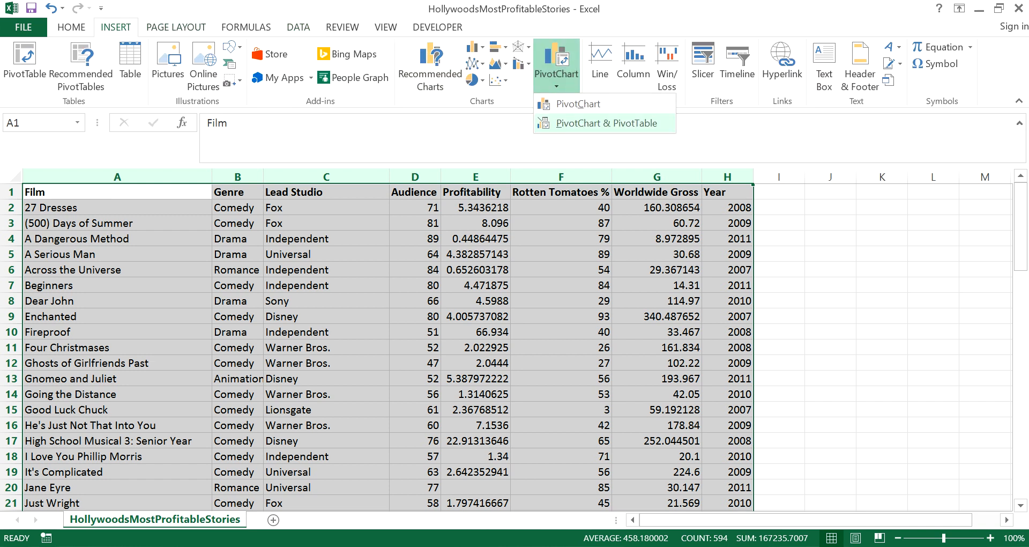
mouse_move(575, 104)
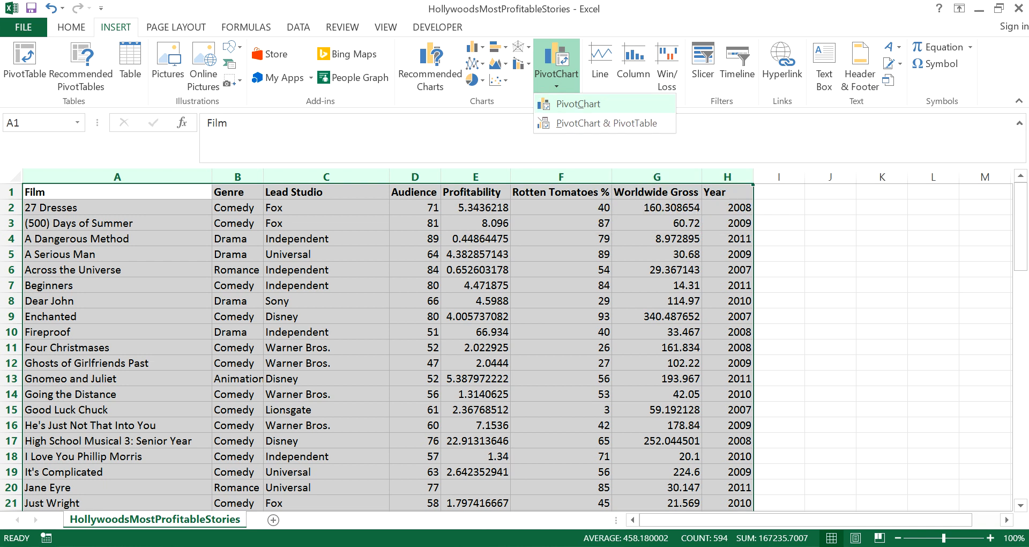
click(572, 102)
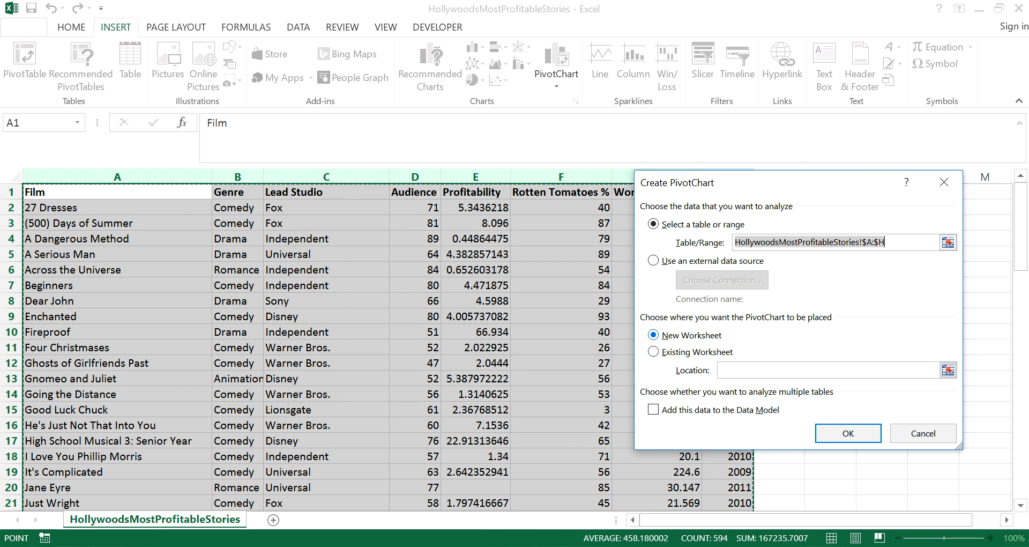
Place the empty PivotChart on a new worksheet and select it to show its field list.
click(847, 432)
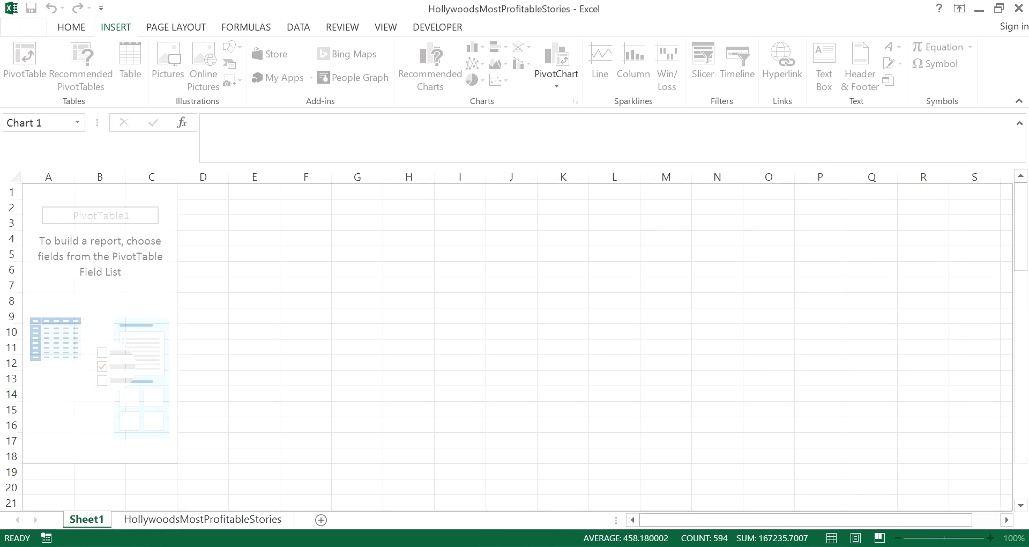
click(557, 59)
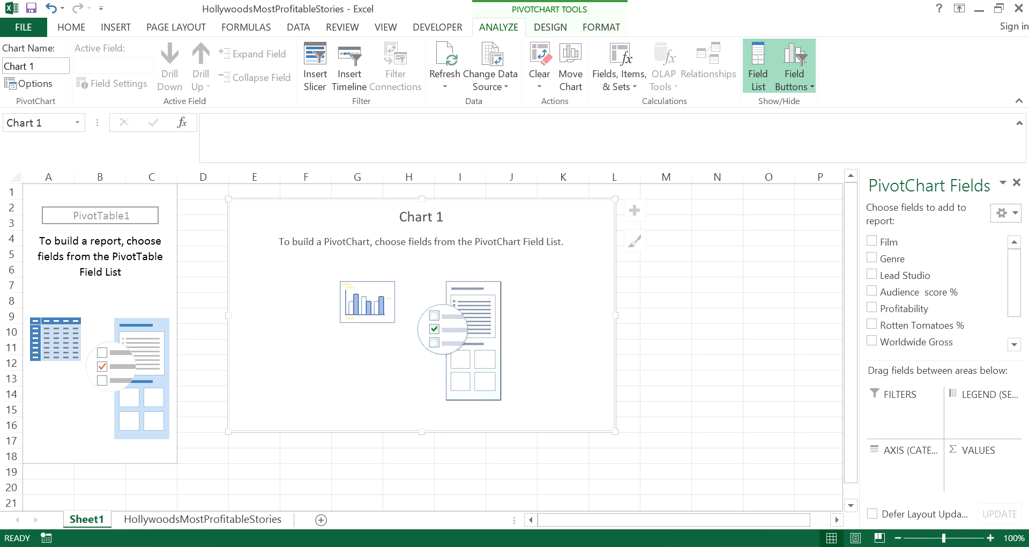
mouse_move(912, 258)
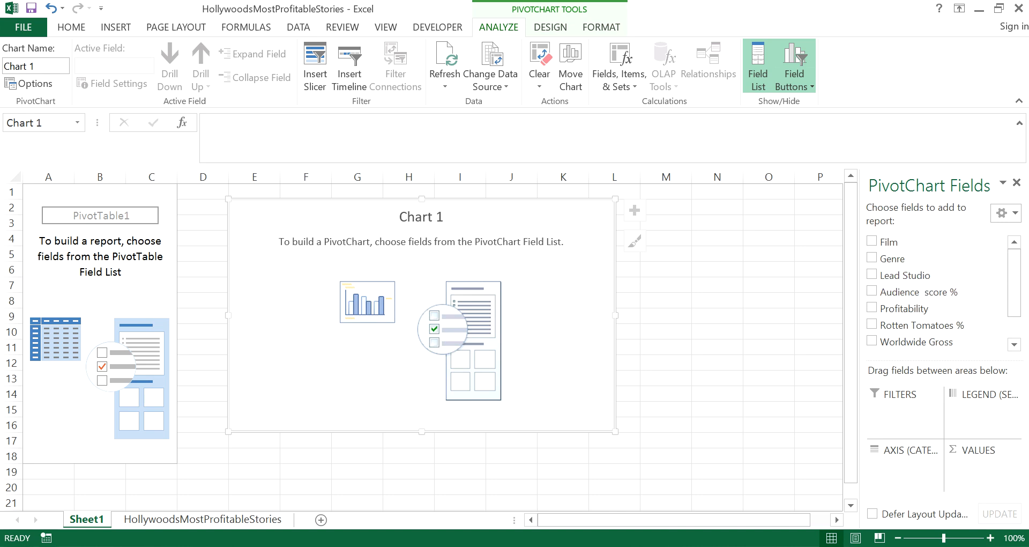
Plot Count of Profitability by Genre, checking Comedy at 39 of 71 in cell B4.
click(872, 258)
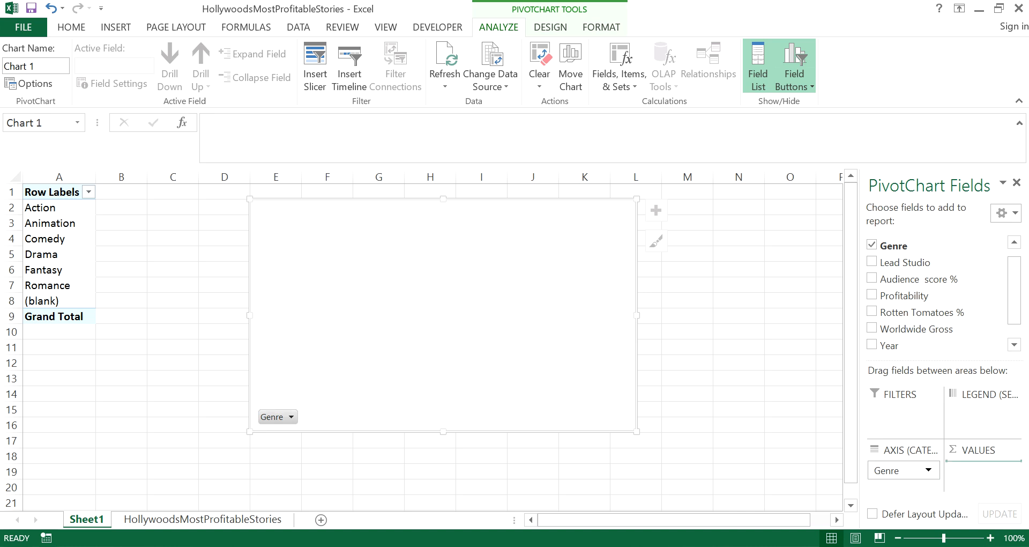
click(872, 296)
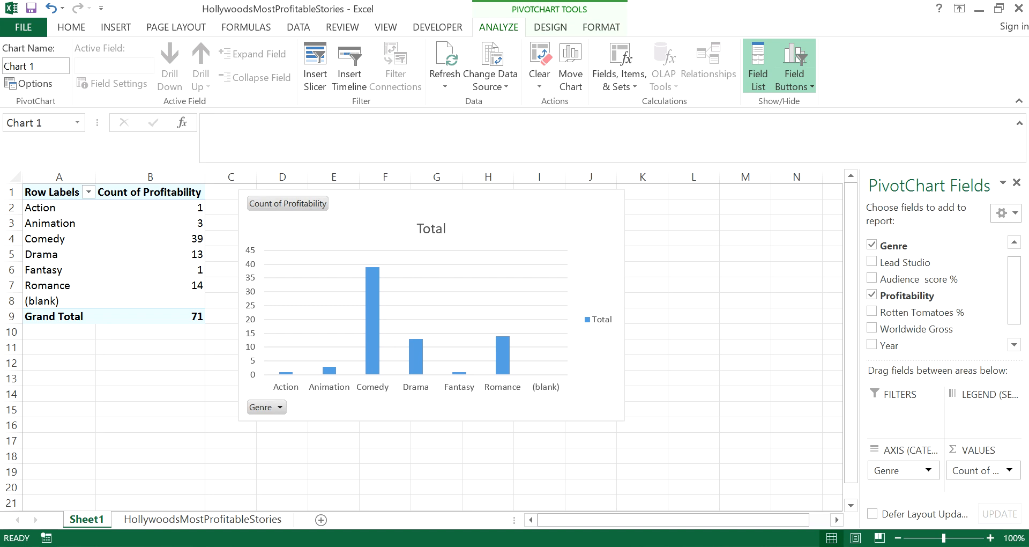
click(150, 238)
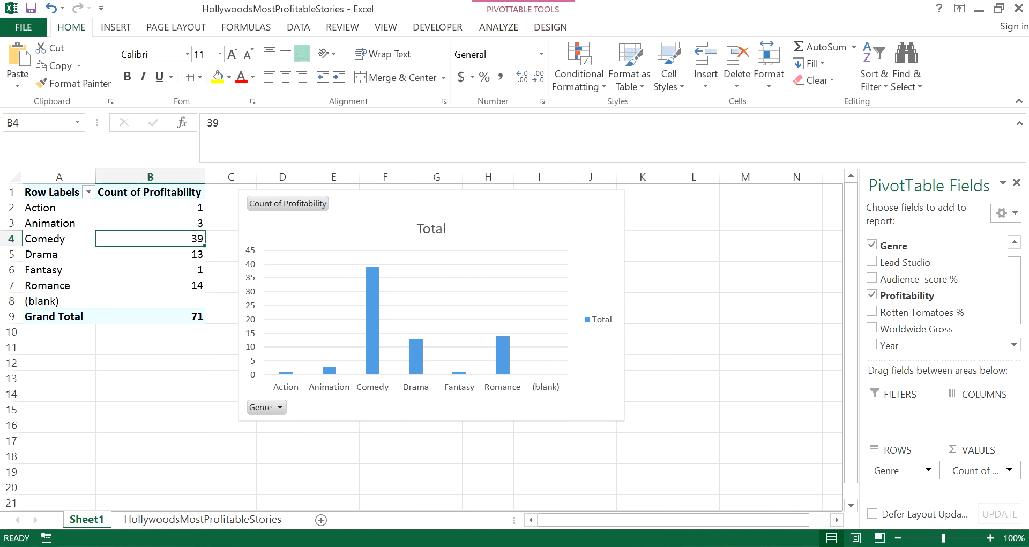
click(431, 302)
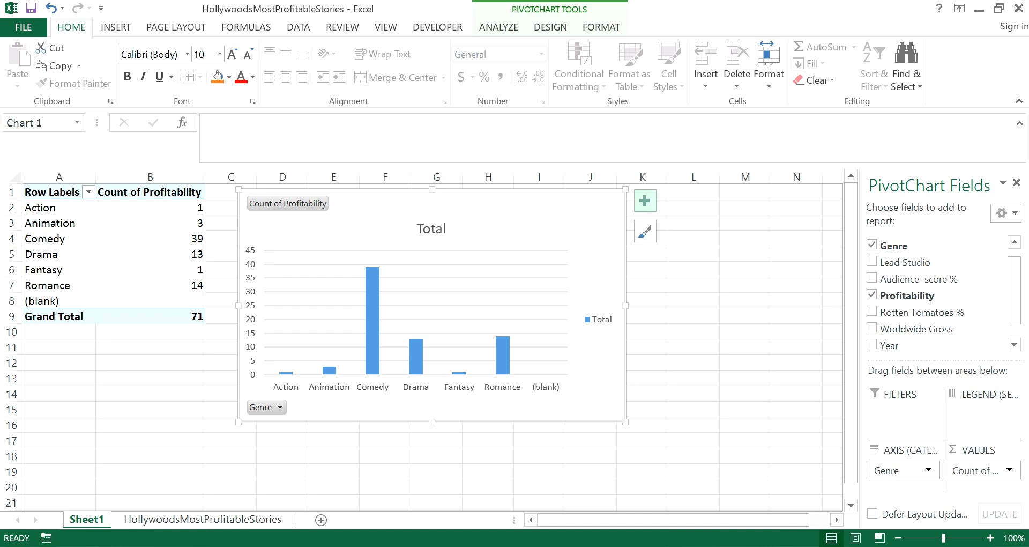
Turn on error bars for the genre columns, previewing but not keeping a data table.
click(644, 201)
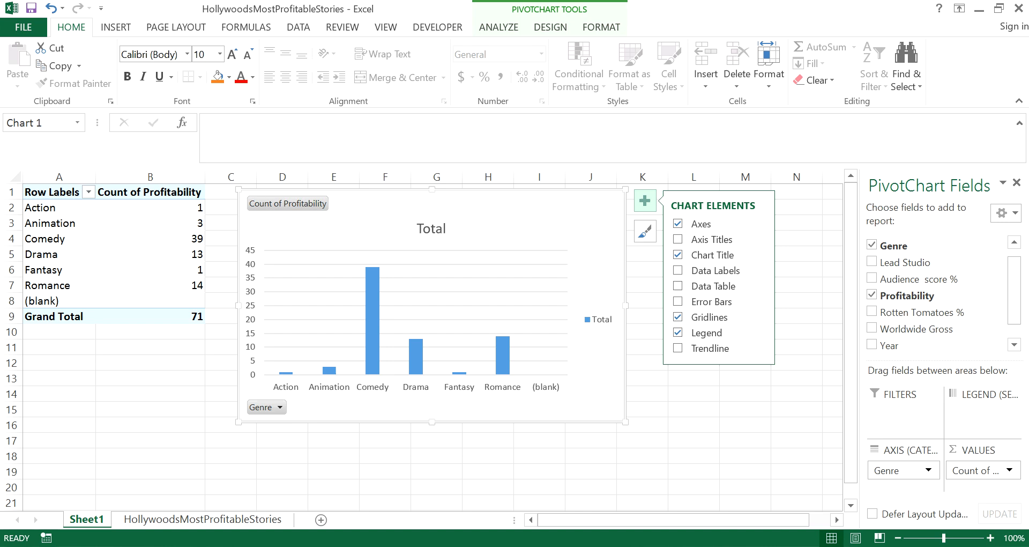
mouse_move(708, 285)
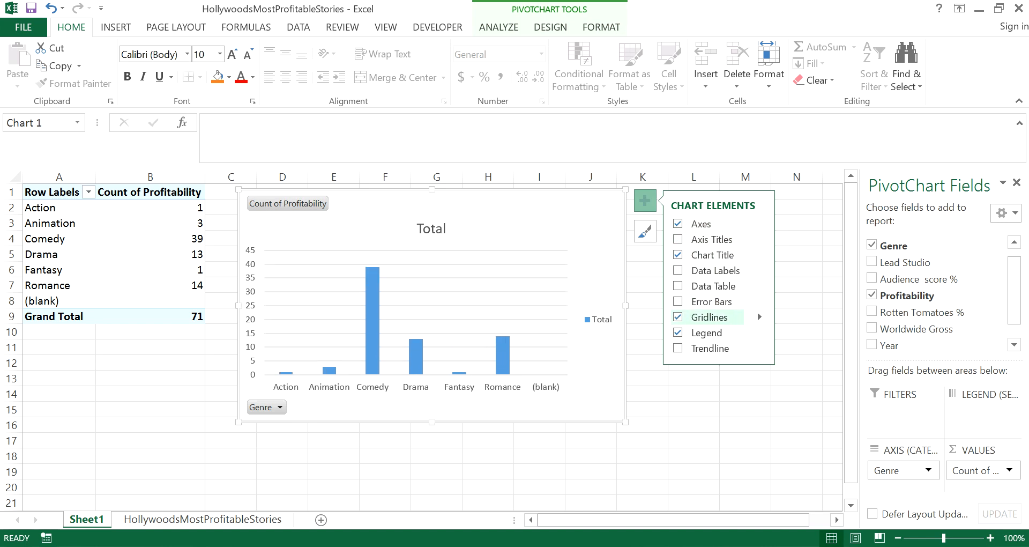
click(677, 302)
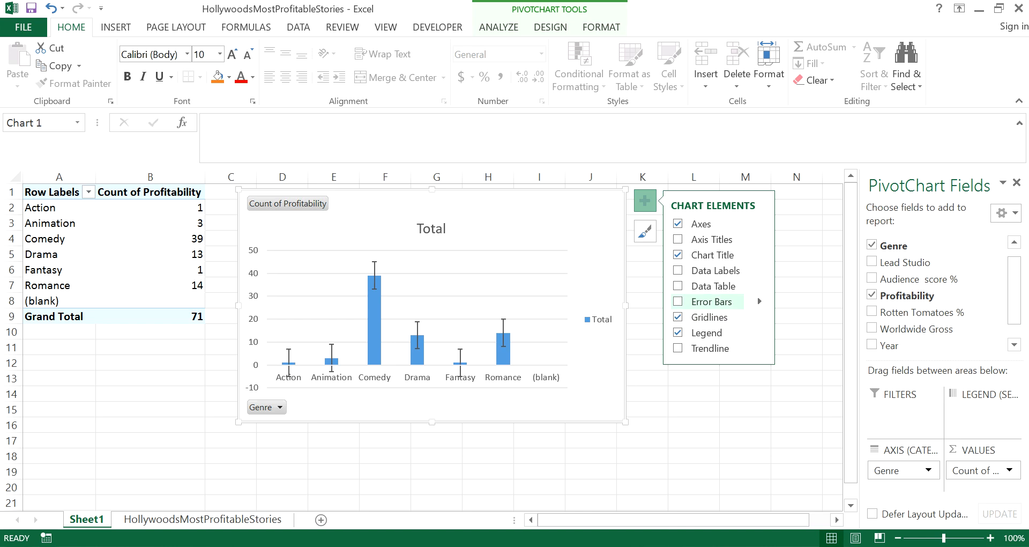
click(678, 302)
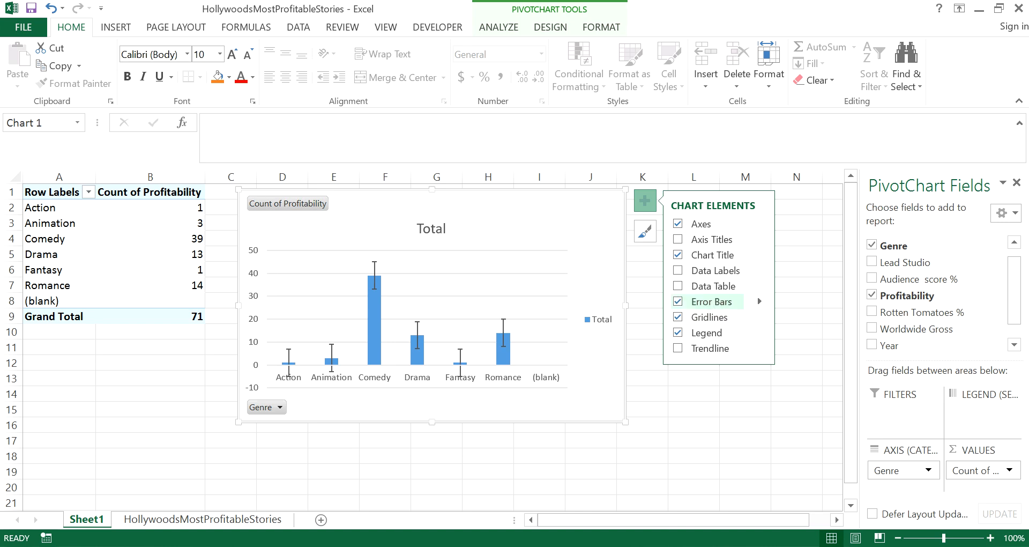
click(676, 285)
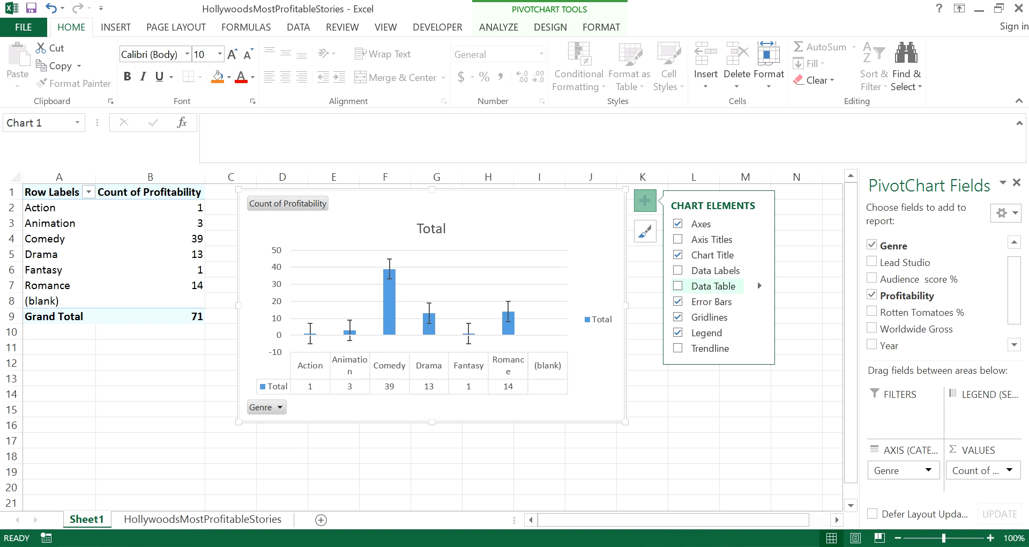
click(677, 285)
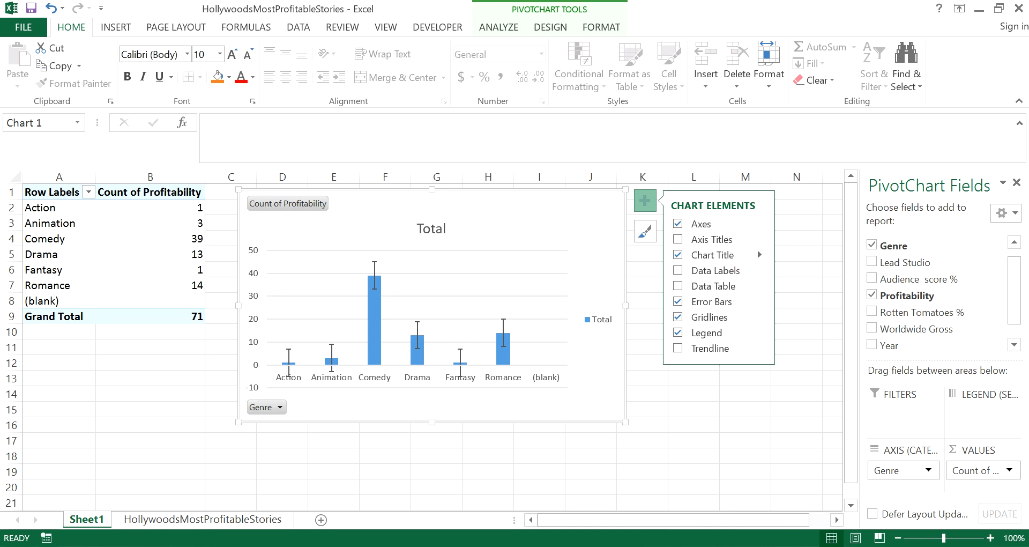
click(645, 231)
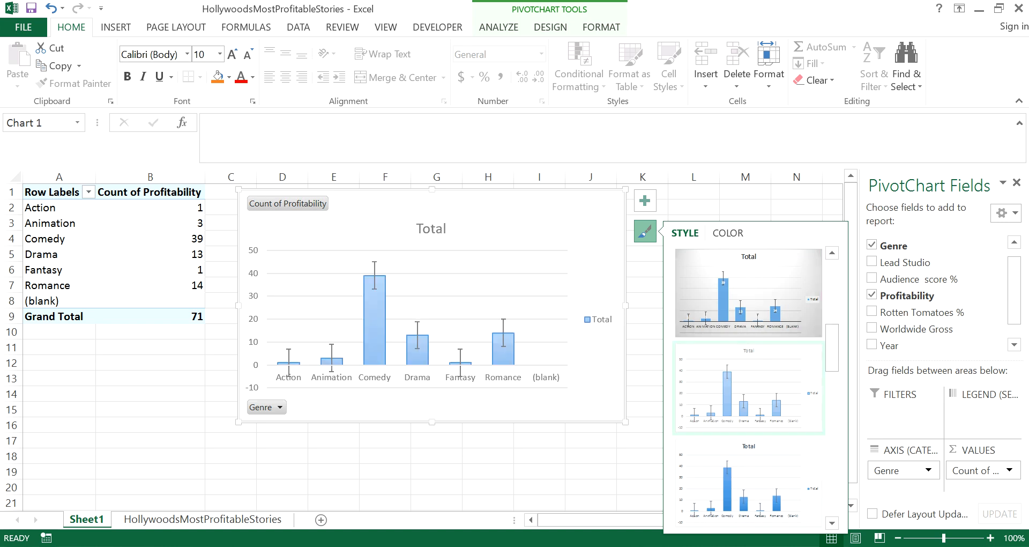
Apply the chart style with gradient columns and bold uppercase title, then select the title.
click(746, 291)
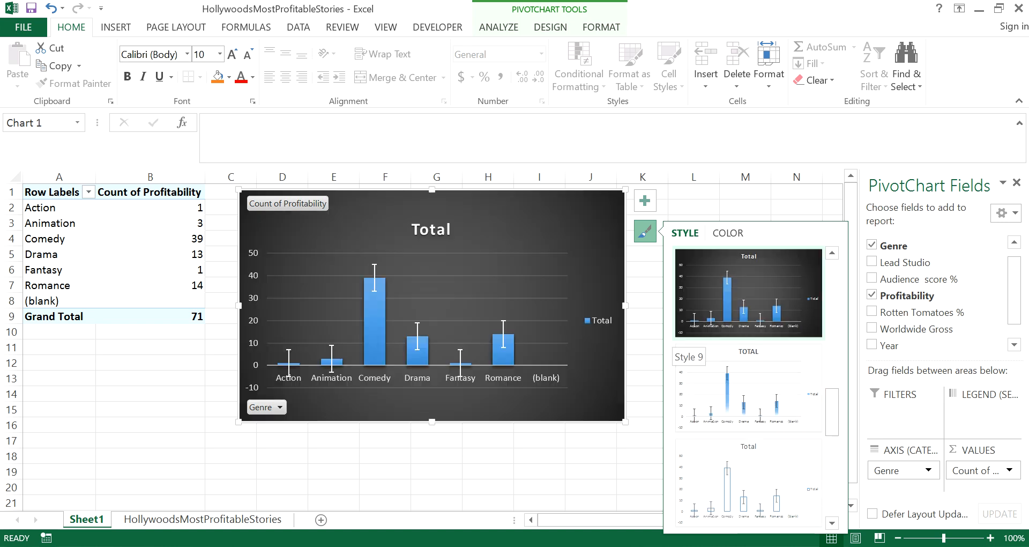
click(748, 387)
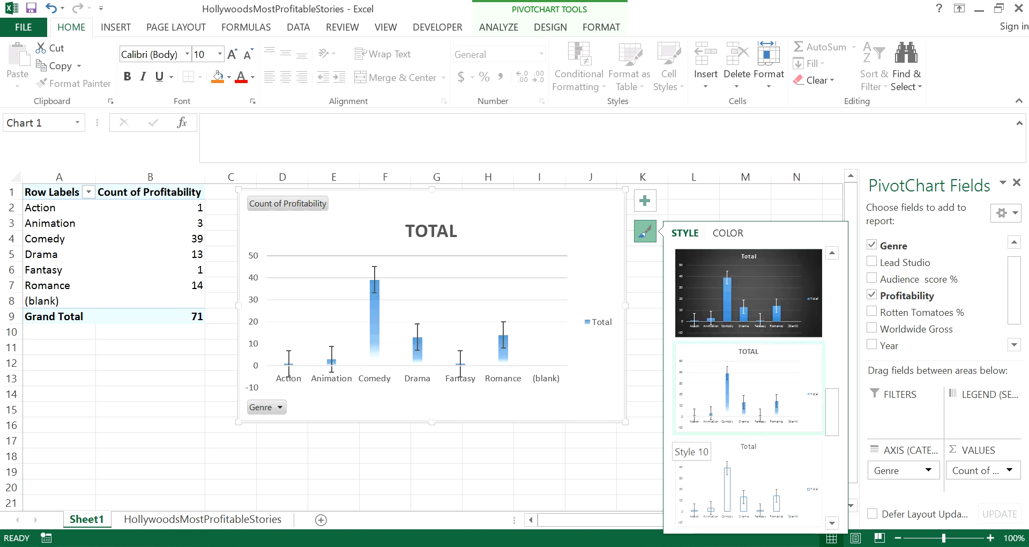
click(747, 387)
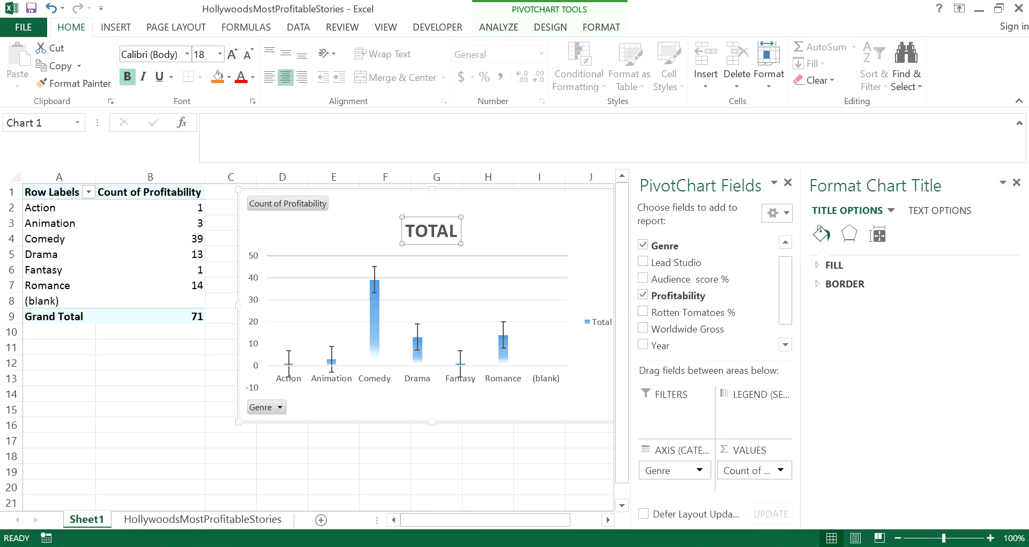
Retitle the chart GENRE PROFITABILITY, removing the stray word WISE.
click(498, 27)
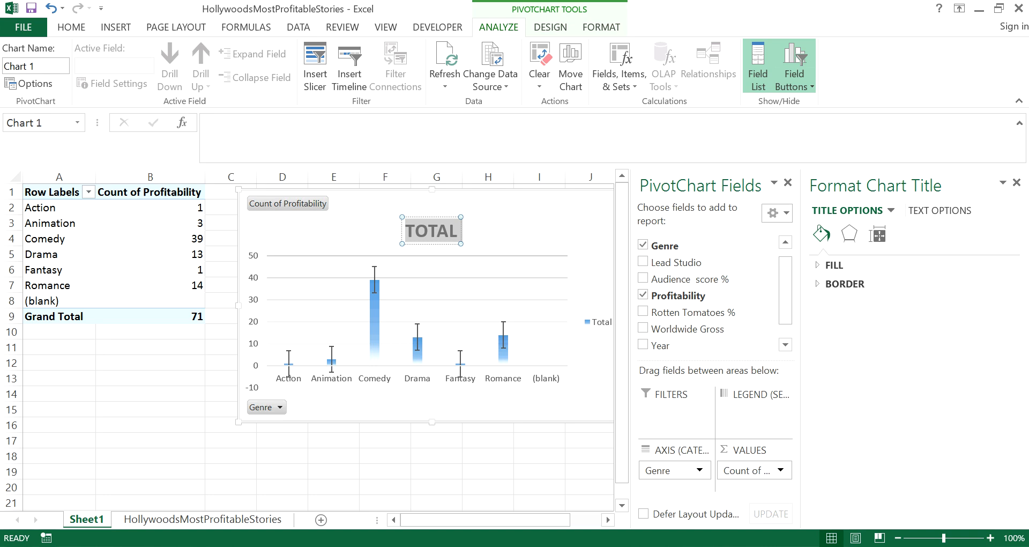
text(GENRE)
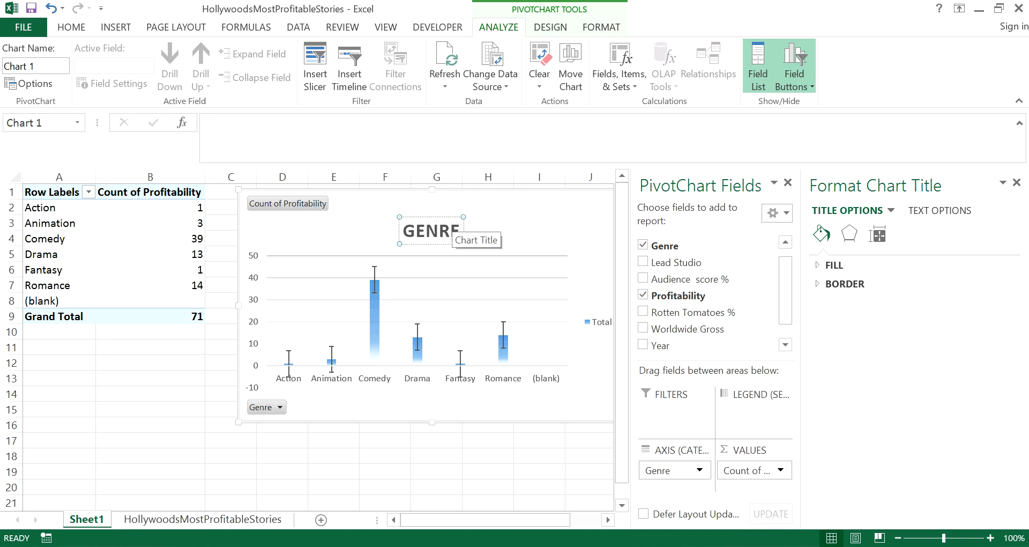
text(WISE)
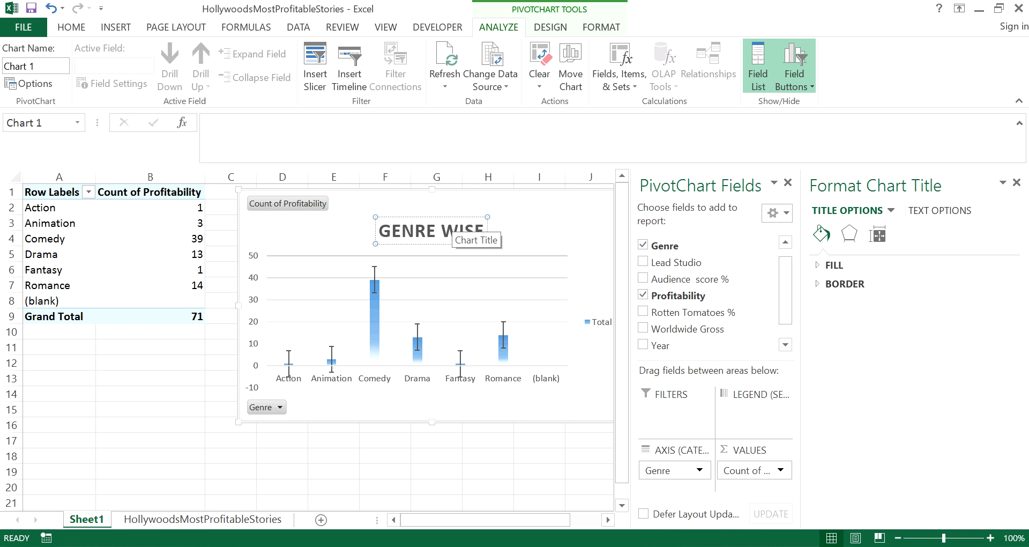
text(PROFITABILITY)
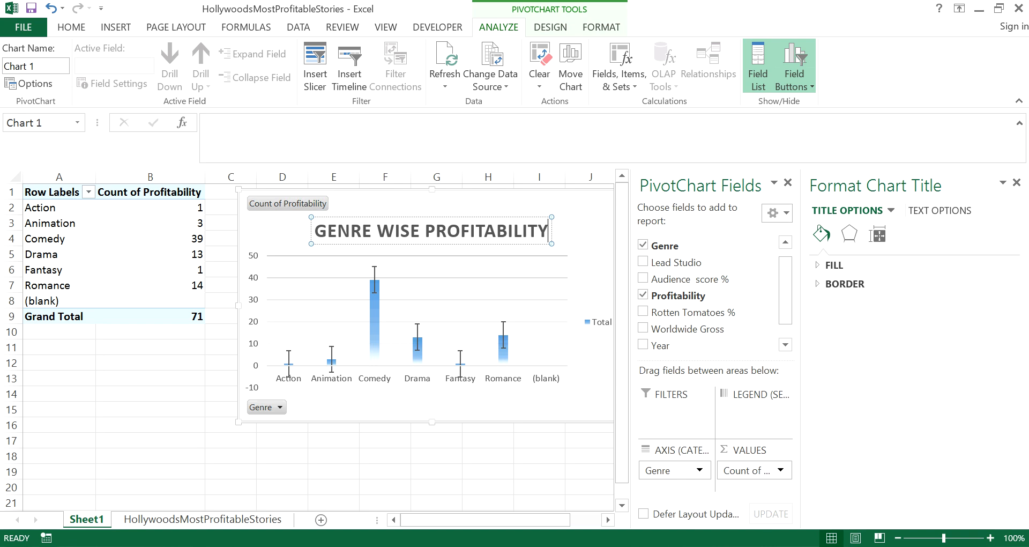
double_click(396, 231)
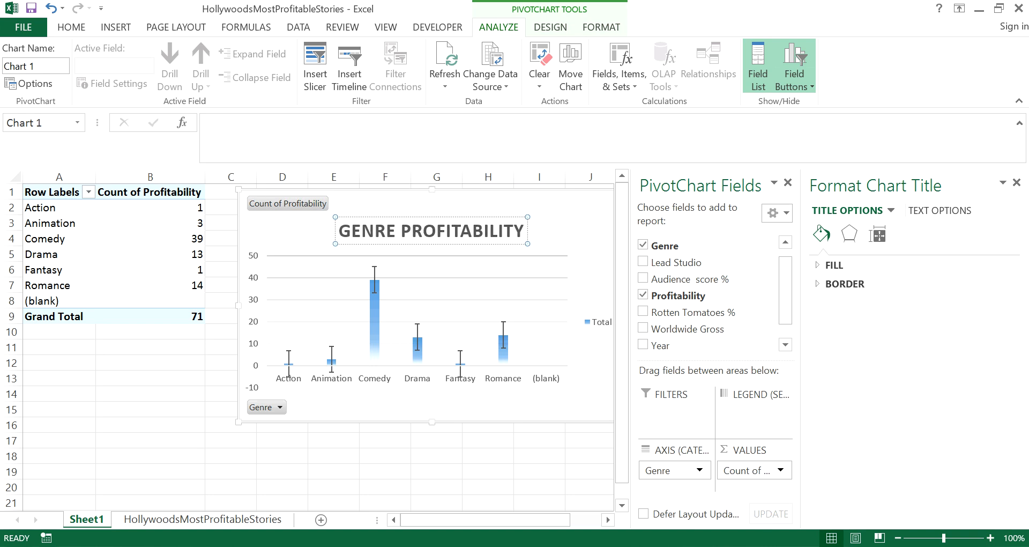
click(384, 471)
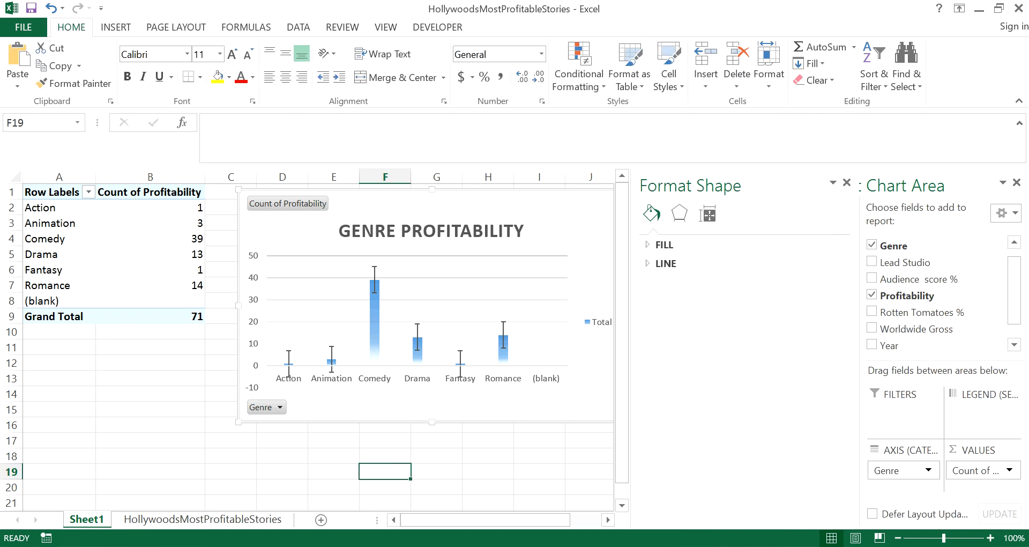
click(1017, 183)
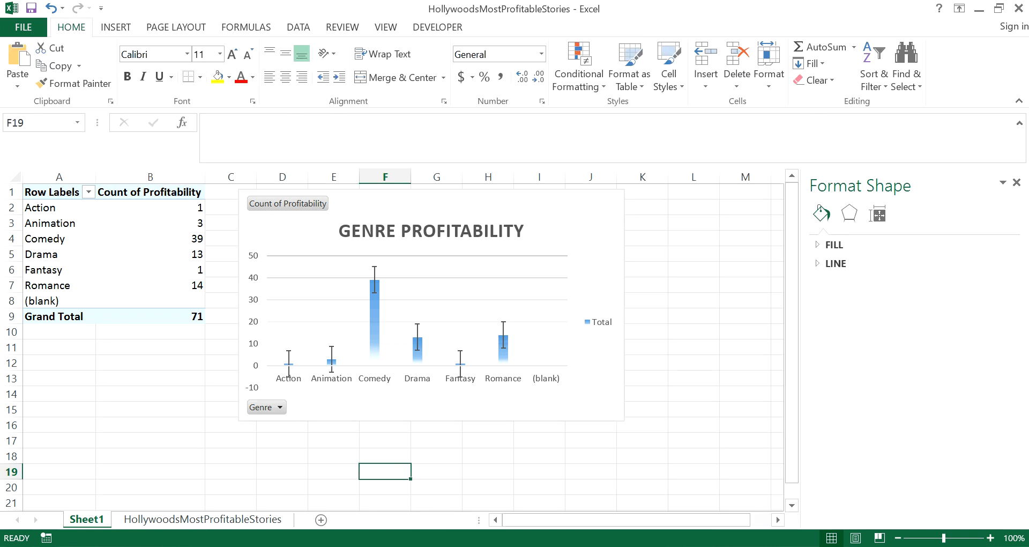
click(59, 192)
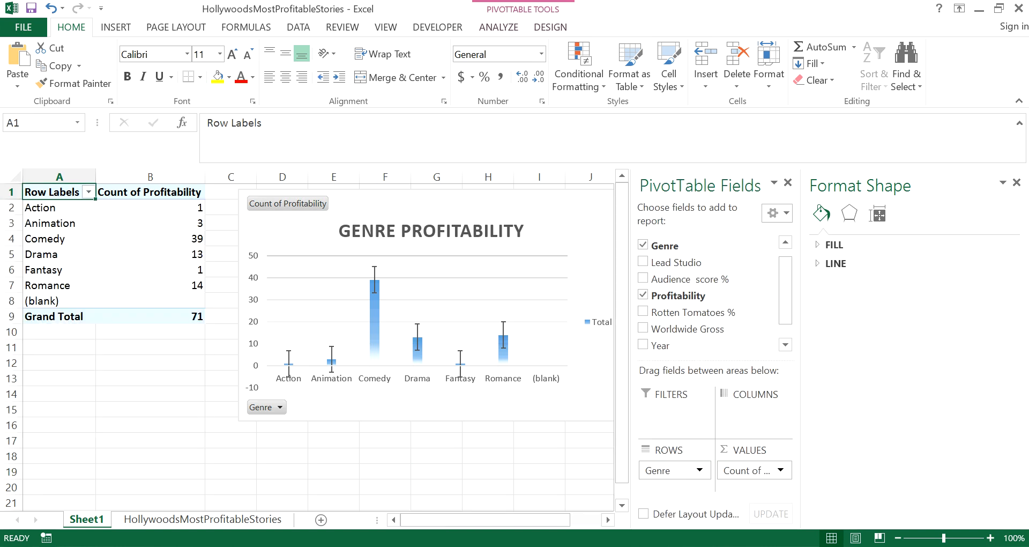
click(430, 309)
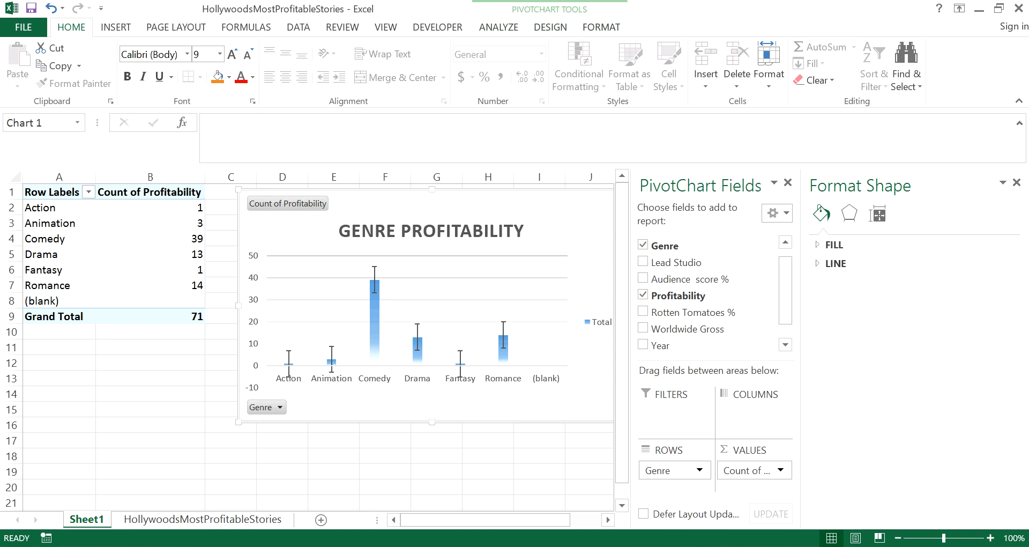
Add Year as a chart filter and list its years.
click(431, 230)
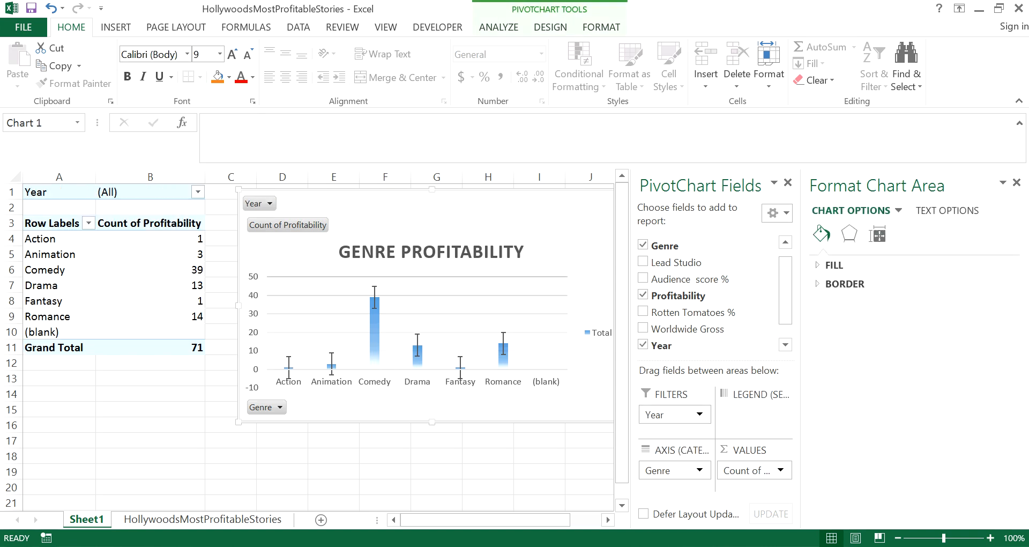
click(436, 455)
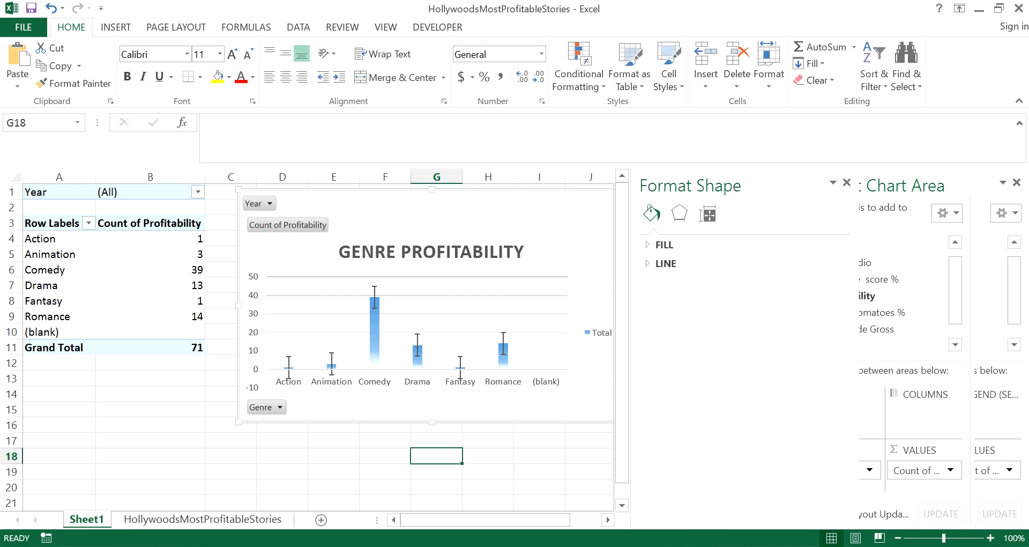
click(268, 202)
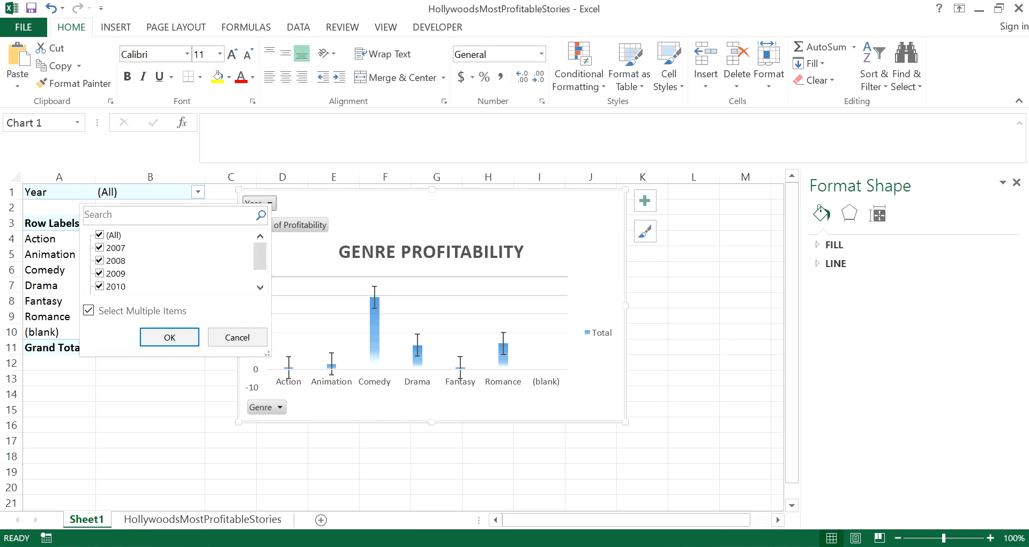
Limit the Year filter to selected years, leaving 59 films with Comedy at 38.
click(98, 234)
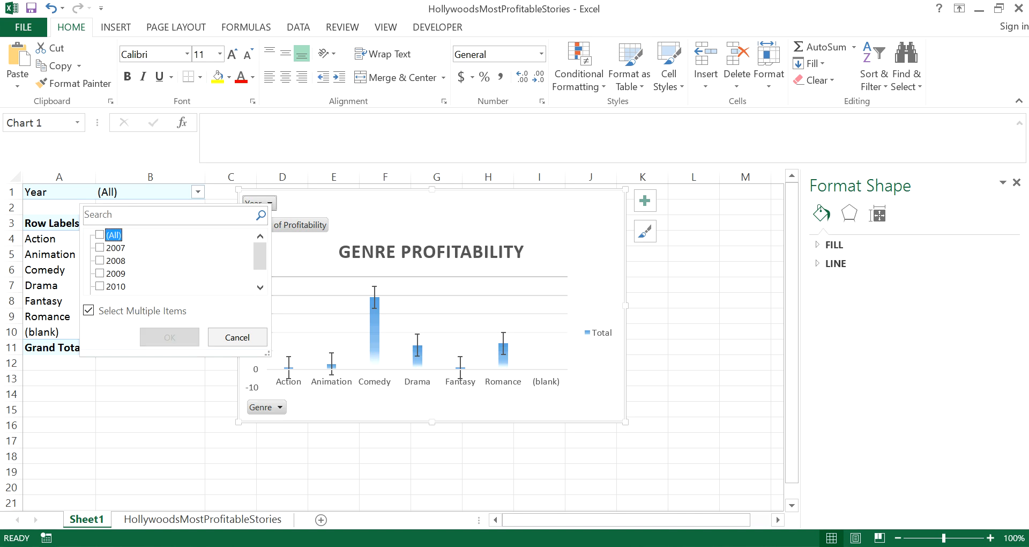
click(99, 235)
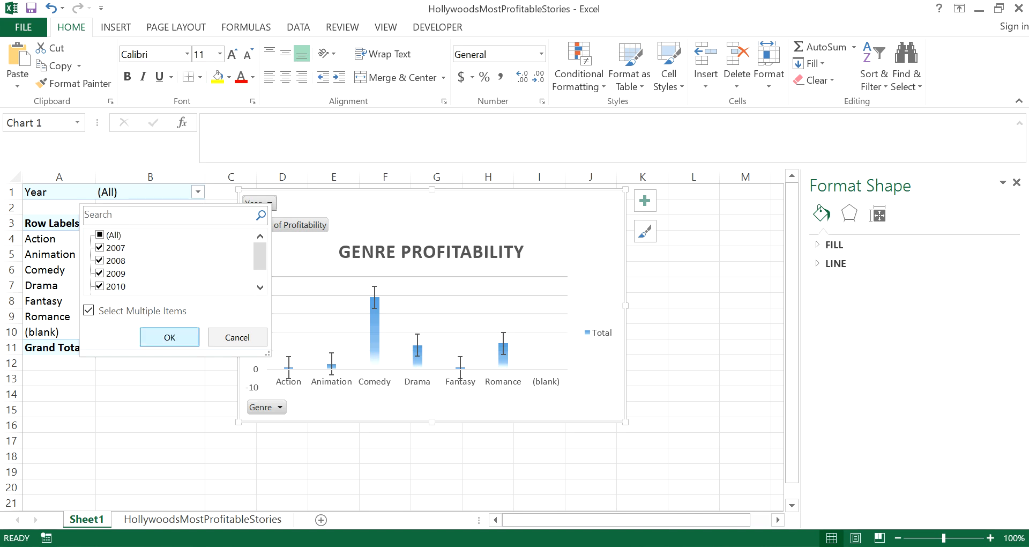
click(168, 337)
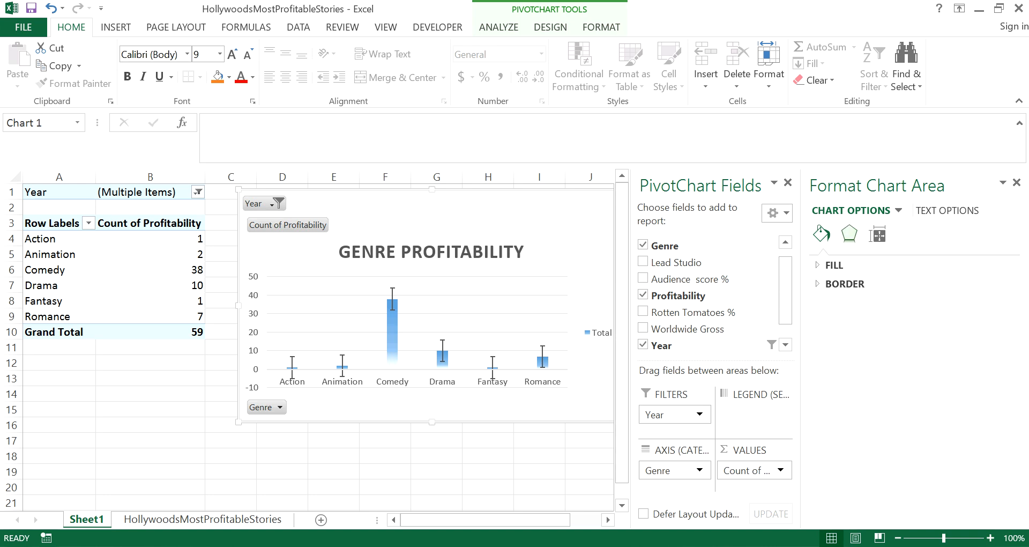
click(1015, 182)
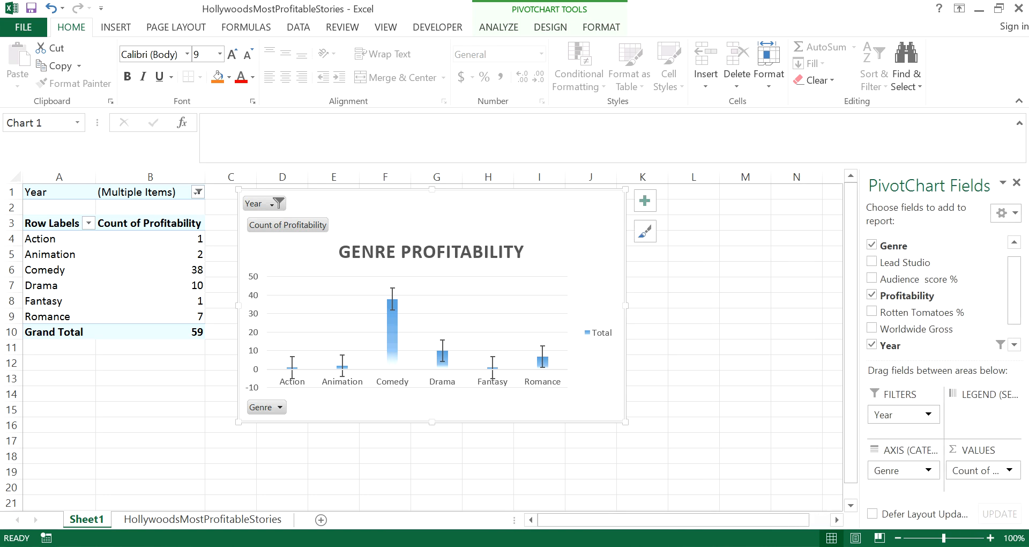
click(201, 519)
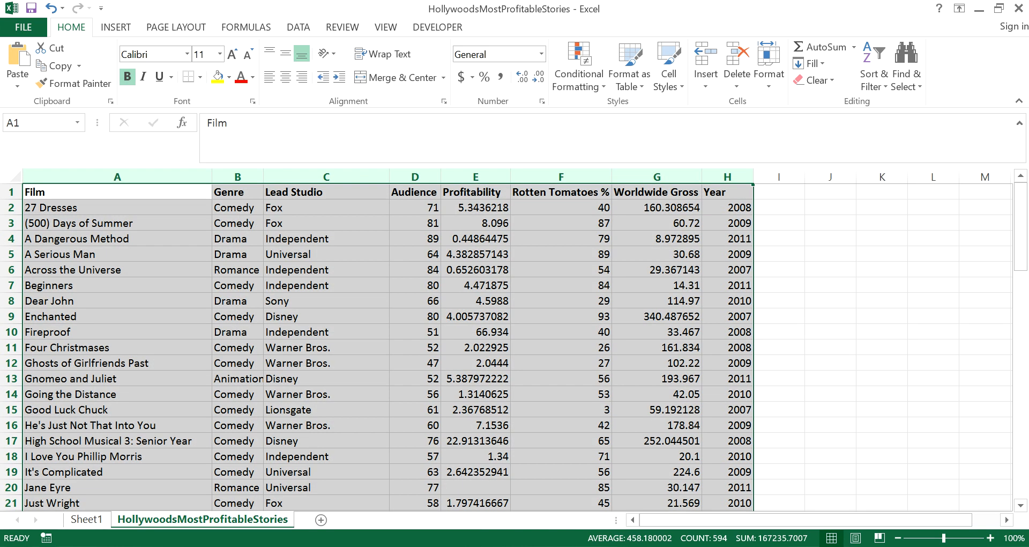
click(117, 285)
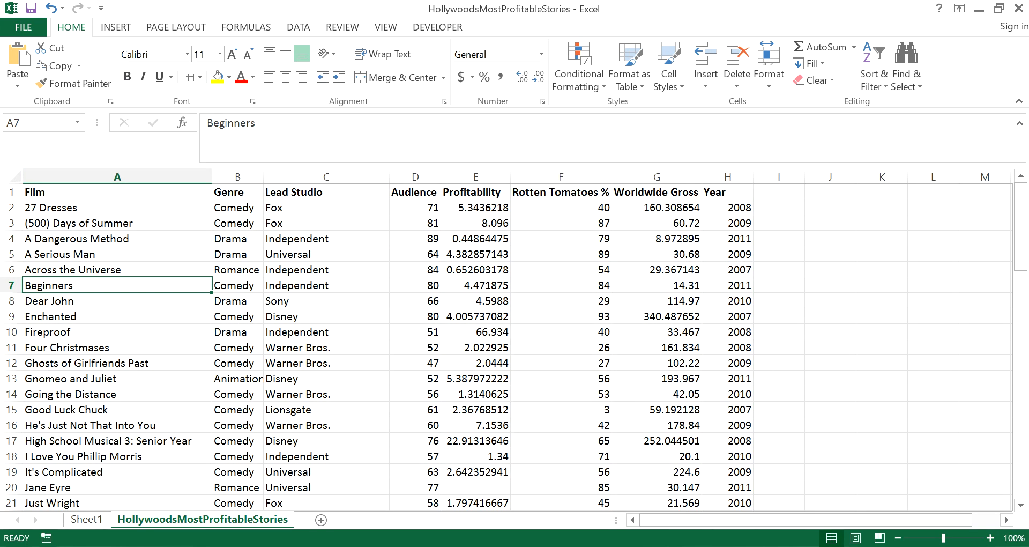
click(86, 519)
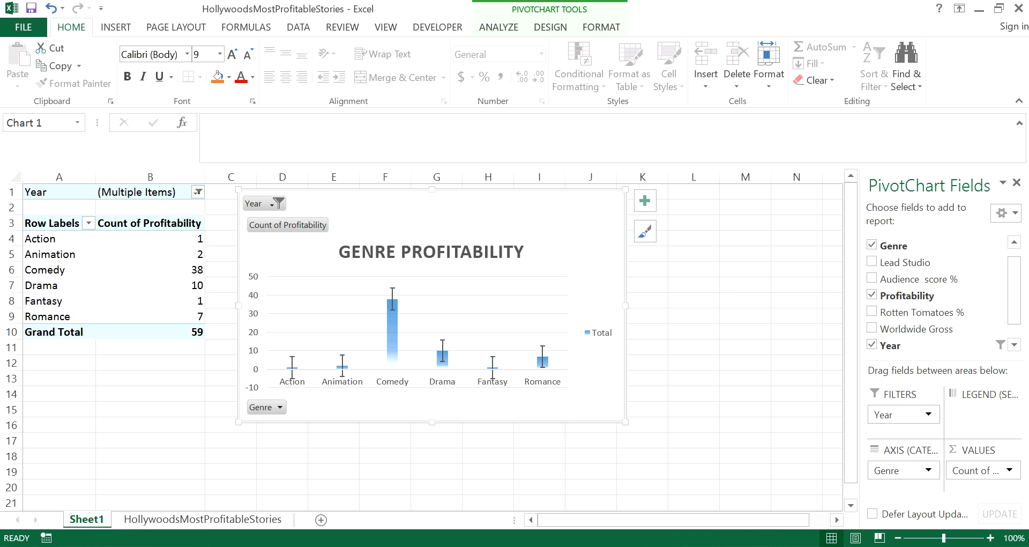
click(58, 223)
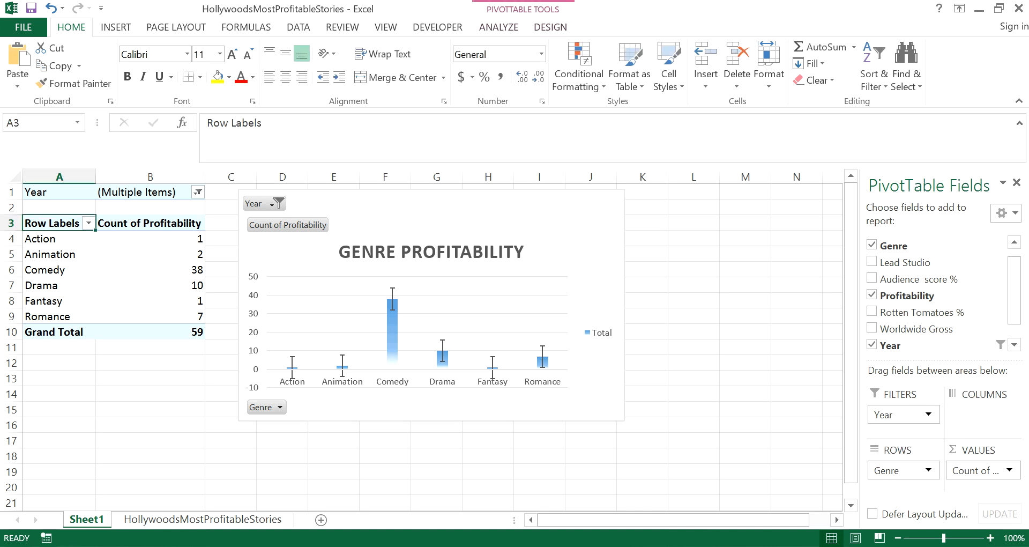
click(498, 27)
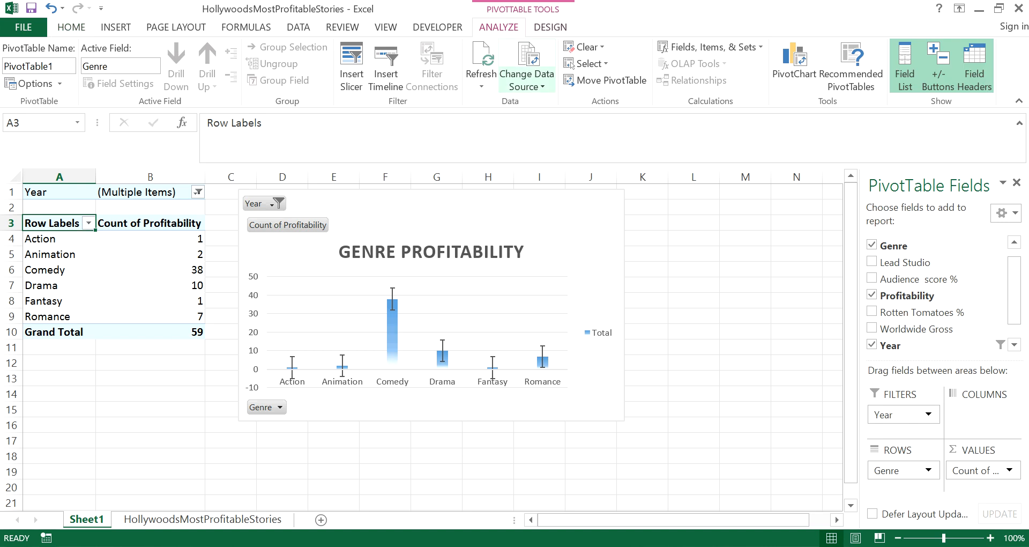
Confirm the pivot source as HollywoodsMostProfitableStories!$A:$H and view that data sheet.
click(527, 62)
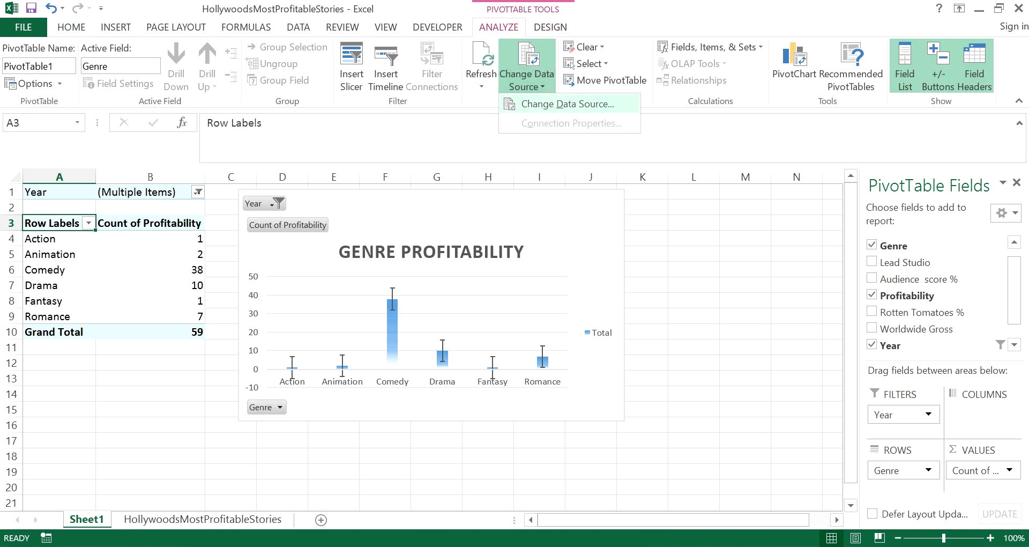
click(570, 104)
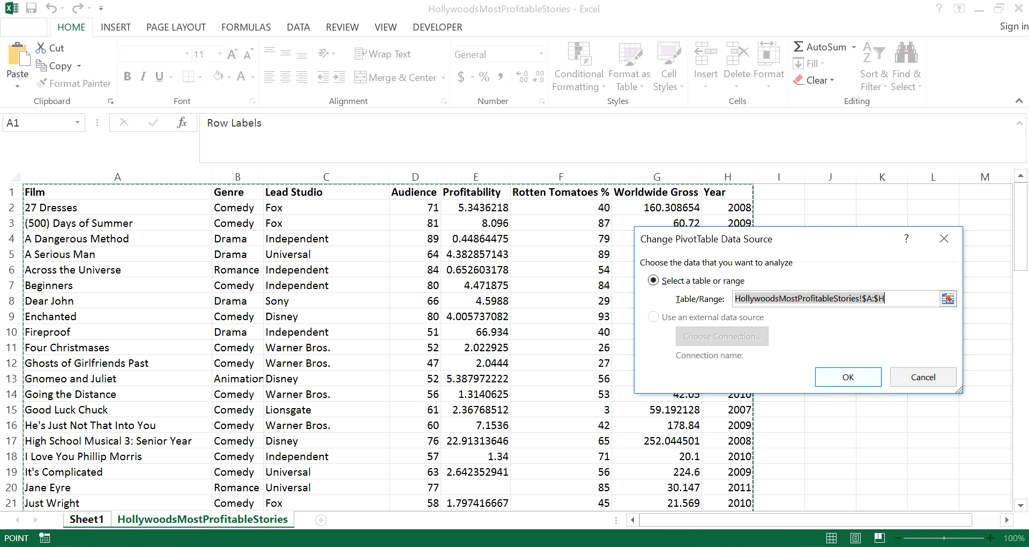
click(847, 376)
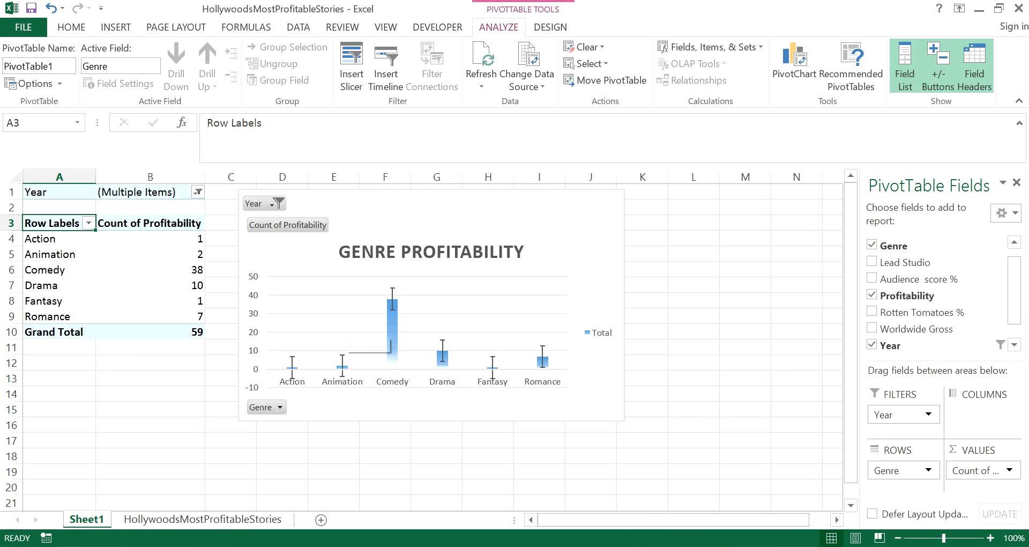
click(203, 518)
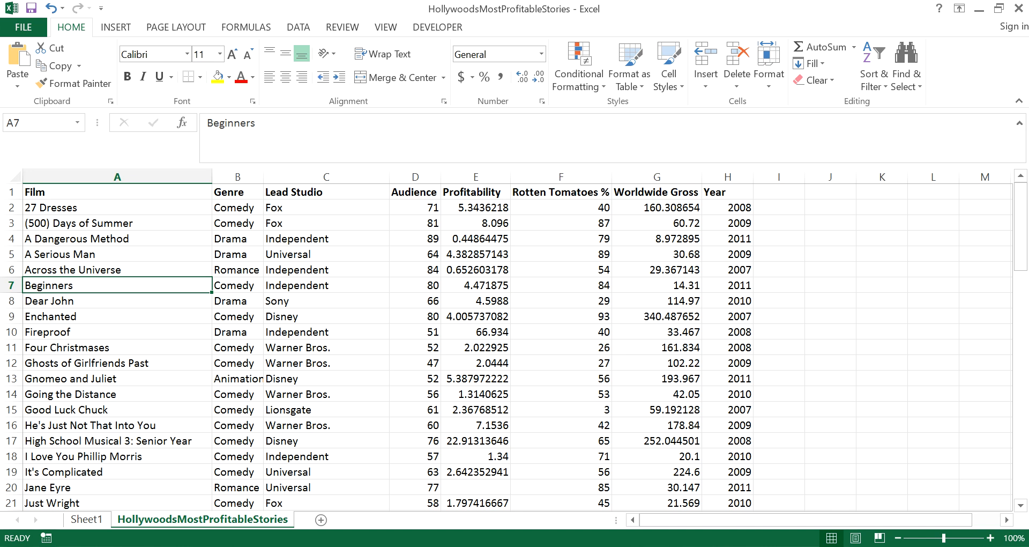
Return to Sheet1 with the filtered chart and leave the pivot table deselected.
click(86, 519)
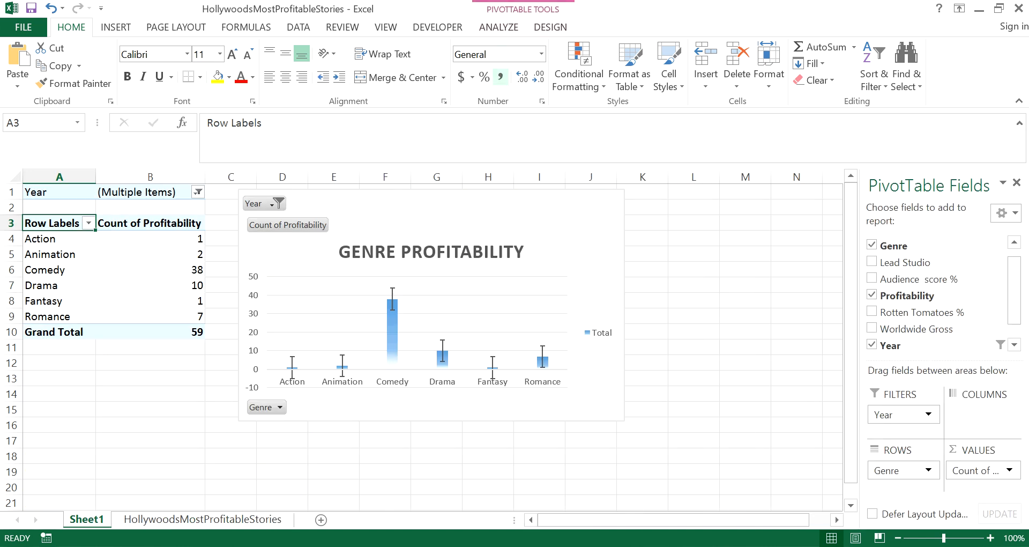
click(498, 27)
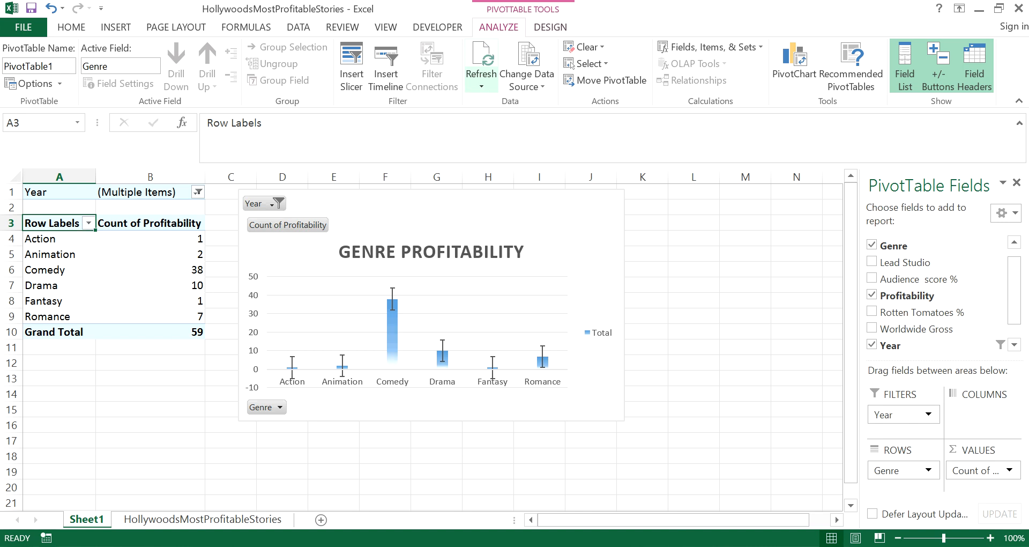
click(692, 300)
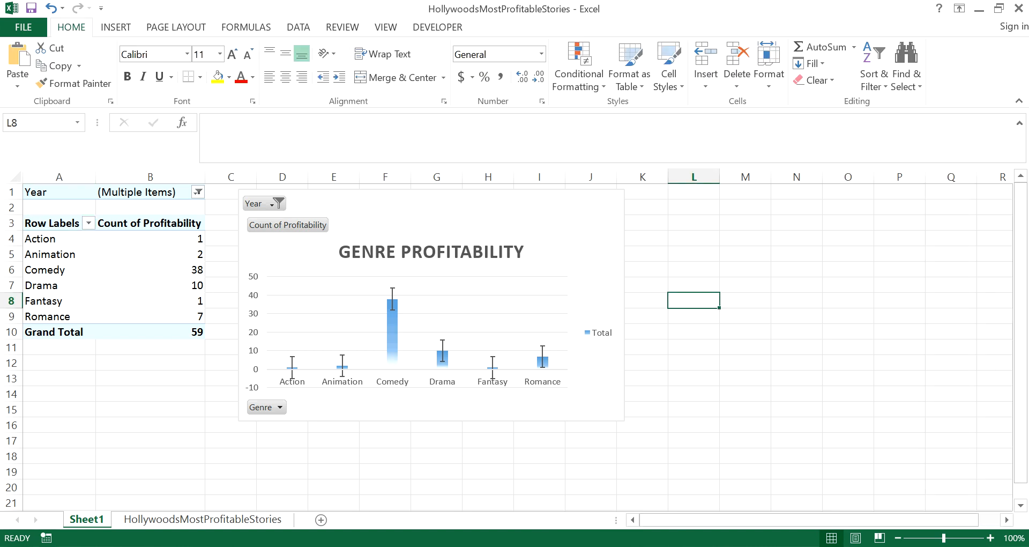